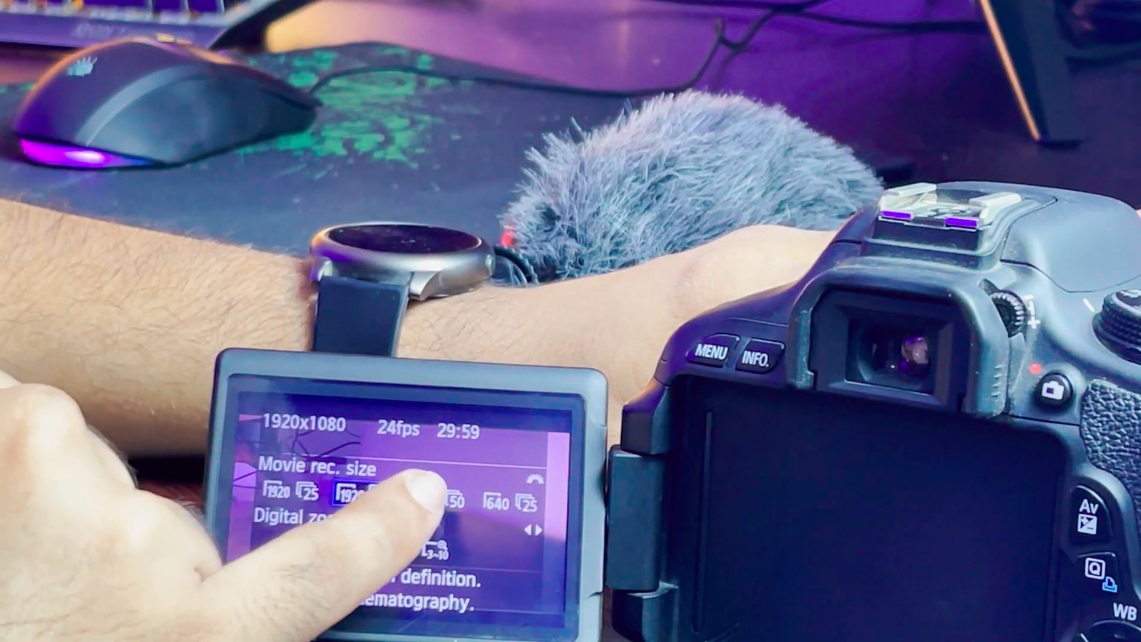
- Choose the 1920x1080 24fps recording size with digital zoom off
click(371, 491)
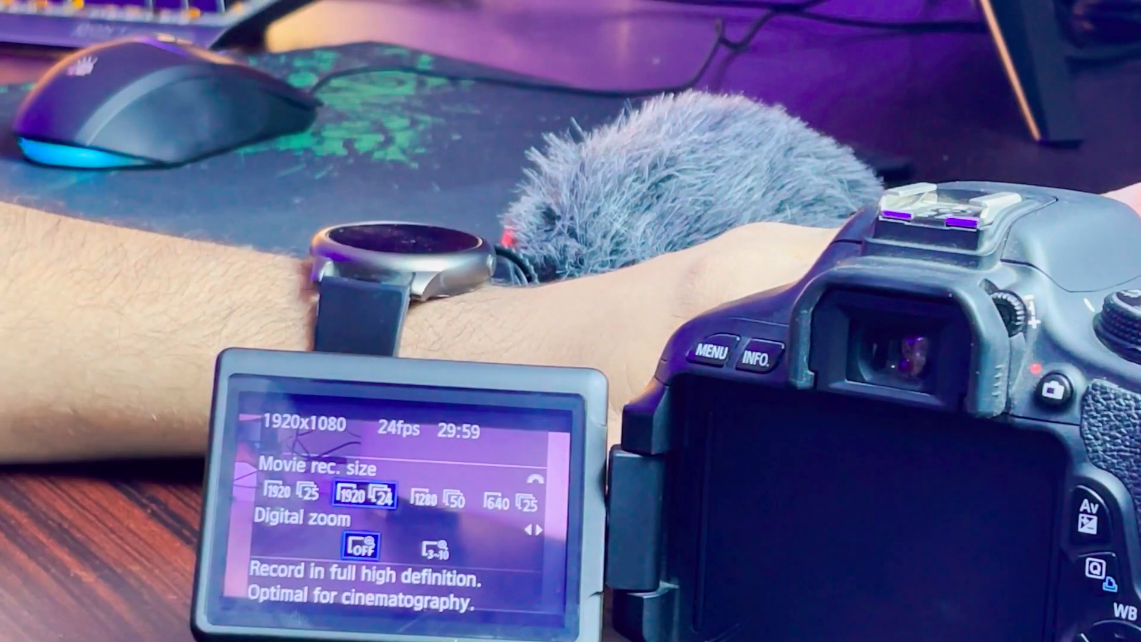